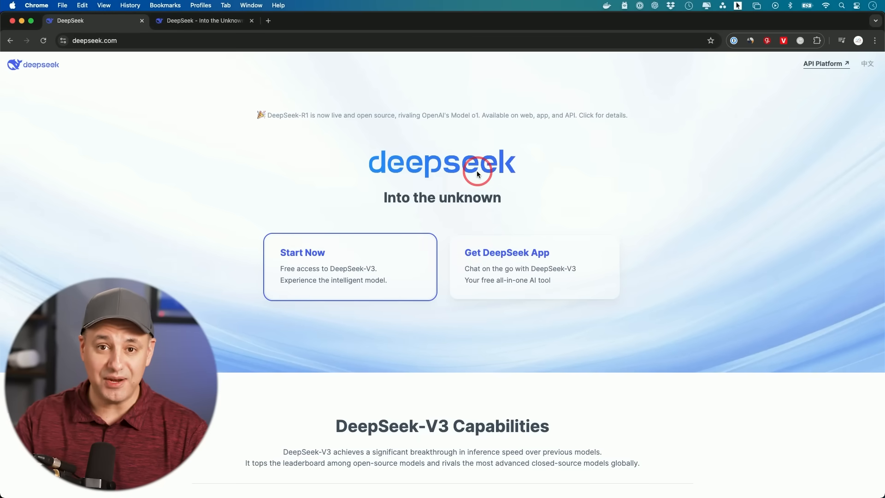
{"action": "mouse_move", "coordinate": [458, 177]}
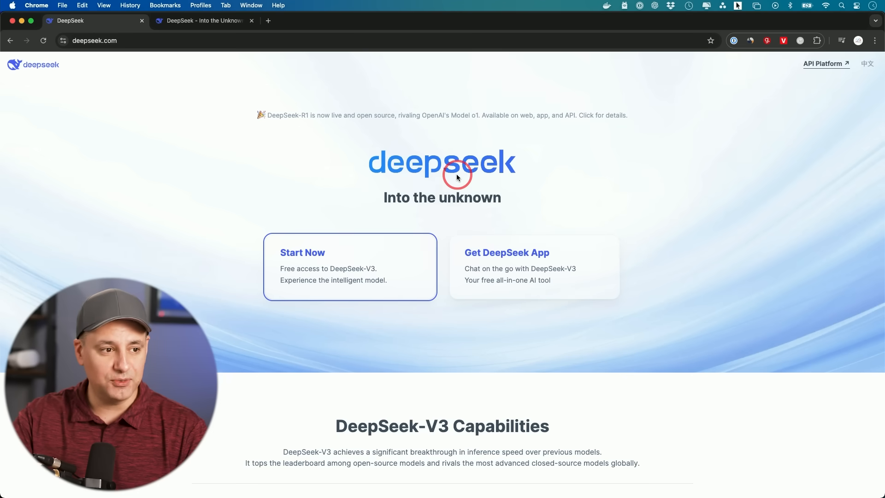
{"action": "mouse_move", "coordinate": [423, 186]}
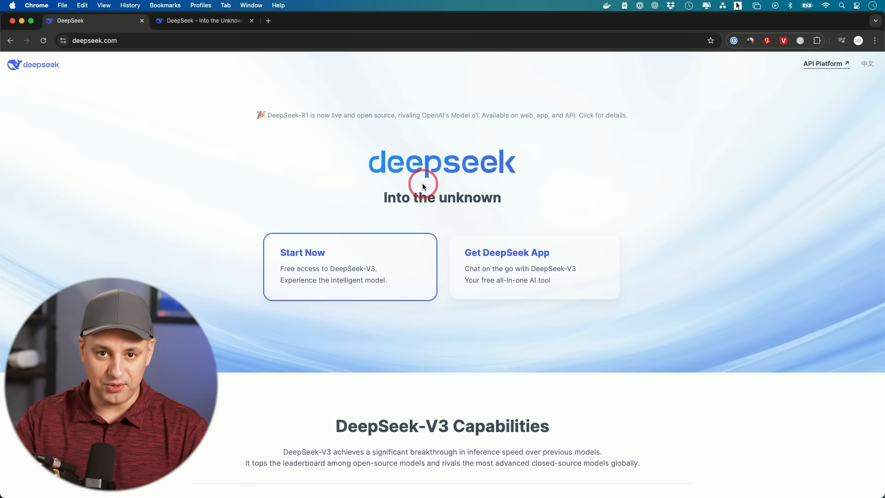
{"action": "mouse_move", "coordinate": [460, 174]}
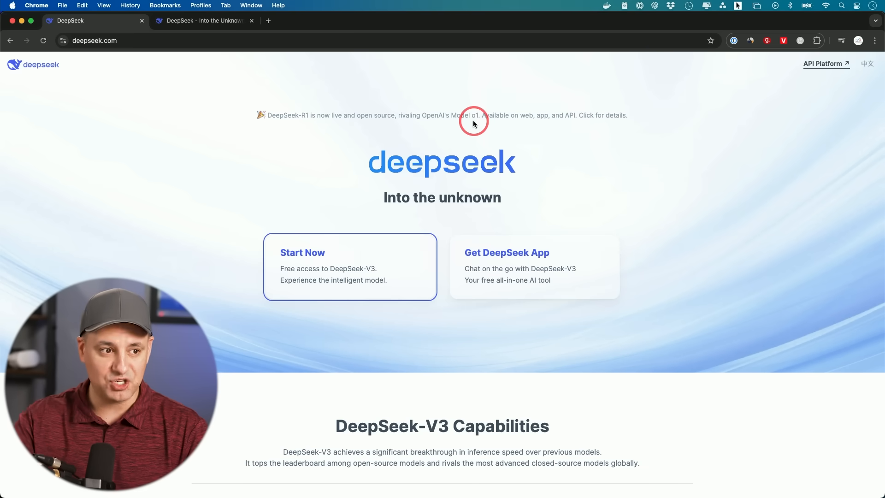
{"action": "mouse_move", "coordinate": [463, 126]}
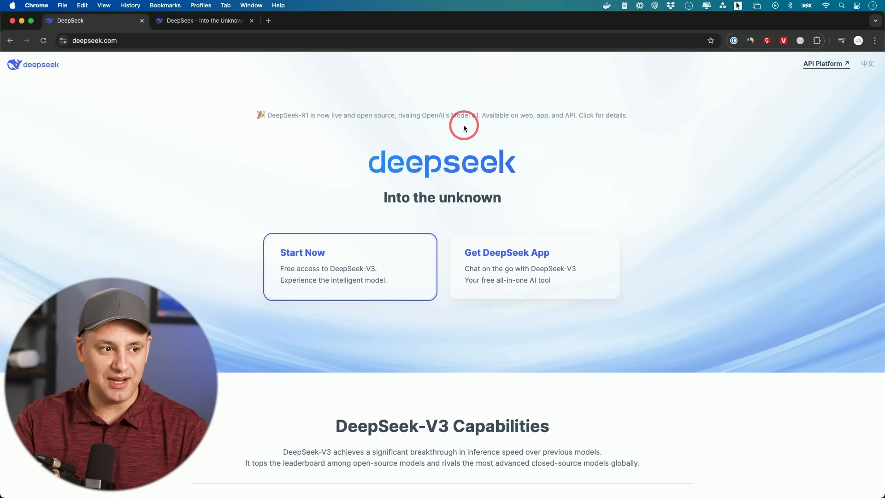
{"action": "mouse_move", "coordinate": [471, 118]}
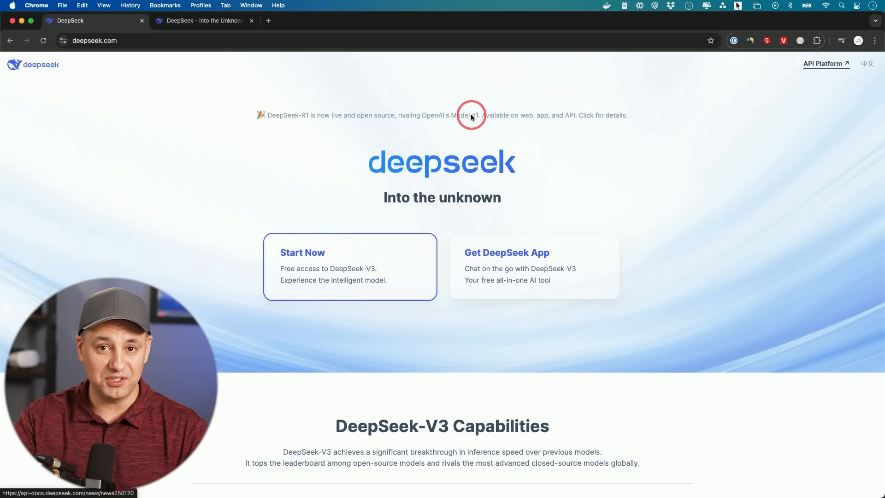
{"action": "mouse_move", "coordinate": [435, 183]}
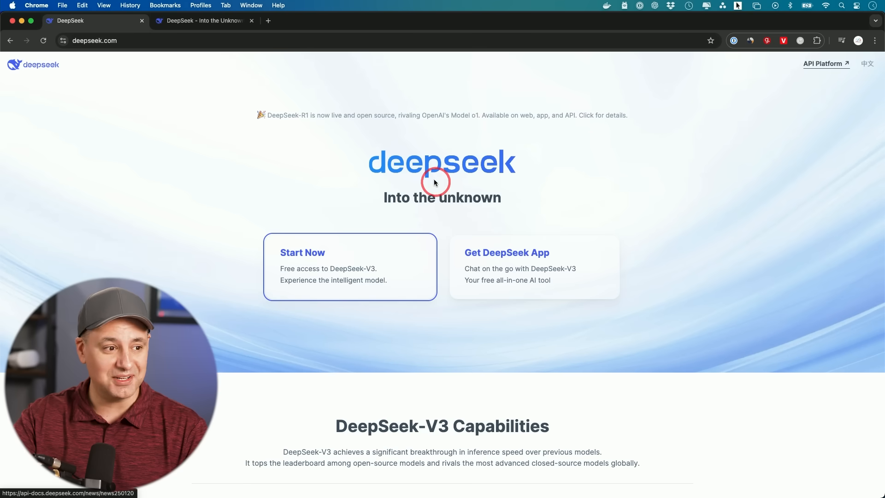
{"action": "mouse_move", "coordinate": [490, 189]}
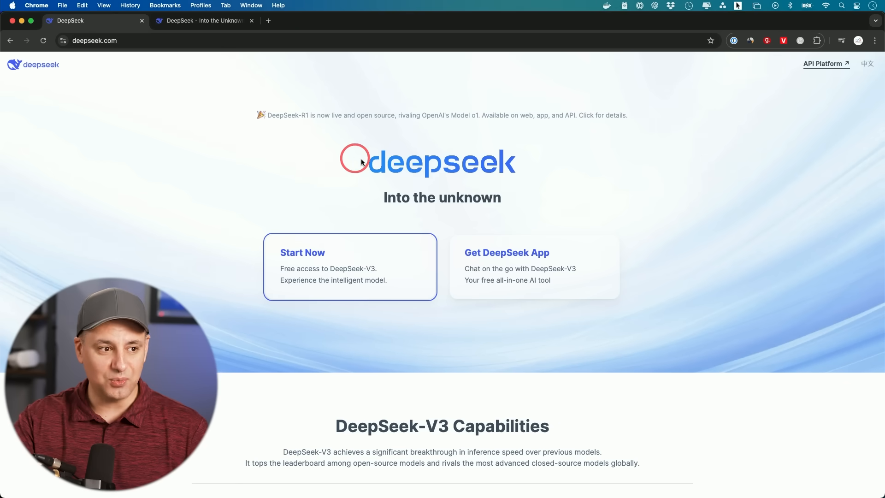
{"action": "mouse_move", "coordinate": [409, 179]}
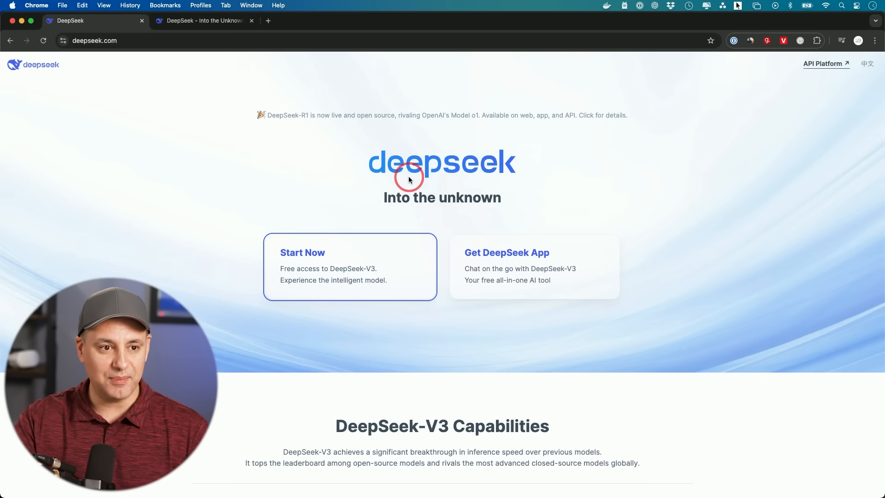
{"action": "mouse_move", "coordinate": [110, 84]}
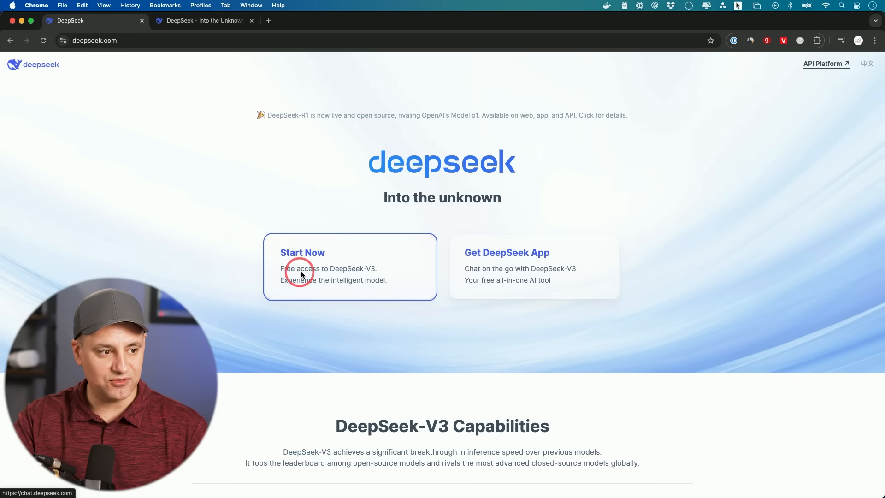
{"action": "mouse_move", "coordinate": [371, 275]}
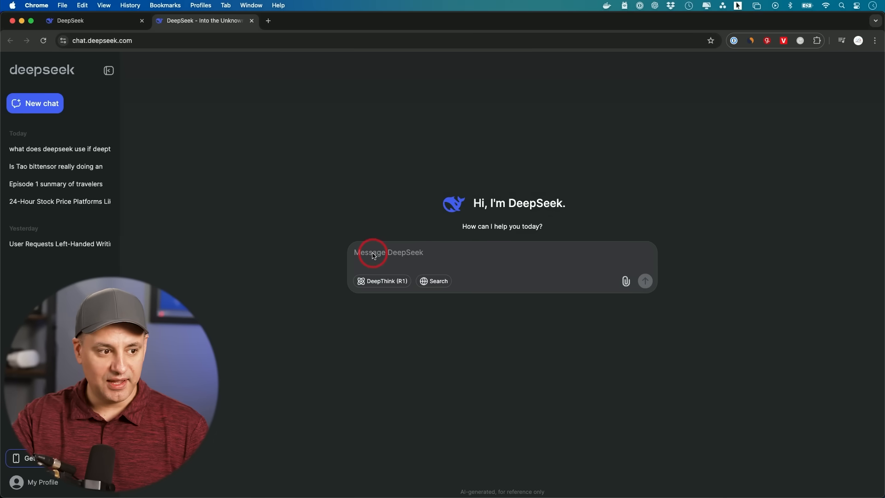
{"action": "mouse_move", "coordinate": [408, 255]}
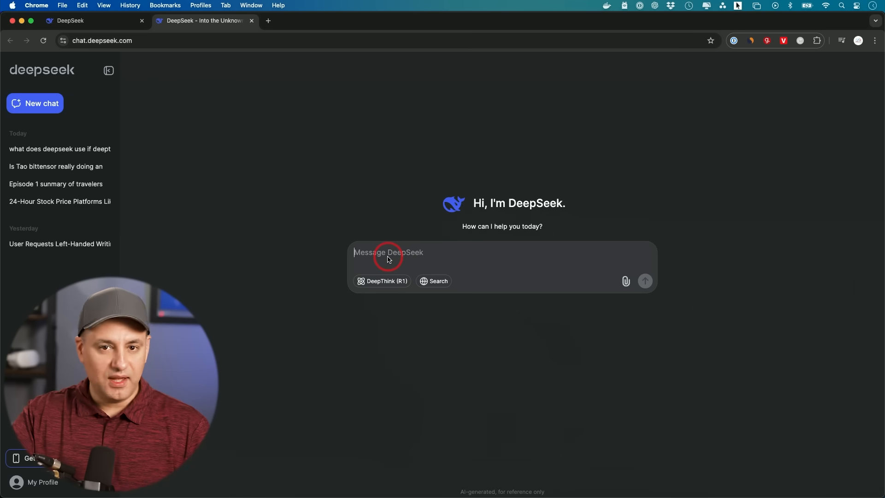
{"action": "mouse_move", "coordinate": [439, 259]}
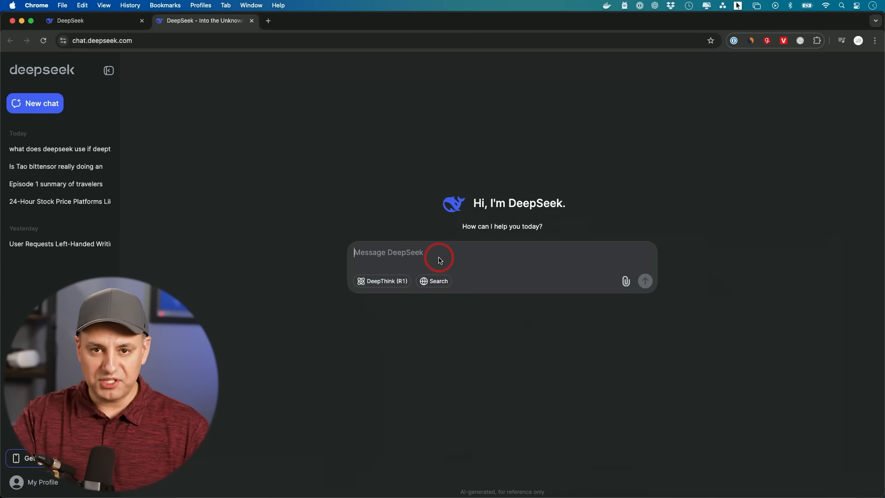
{"action": "mouse_move", "coordinate": [478, 261]}
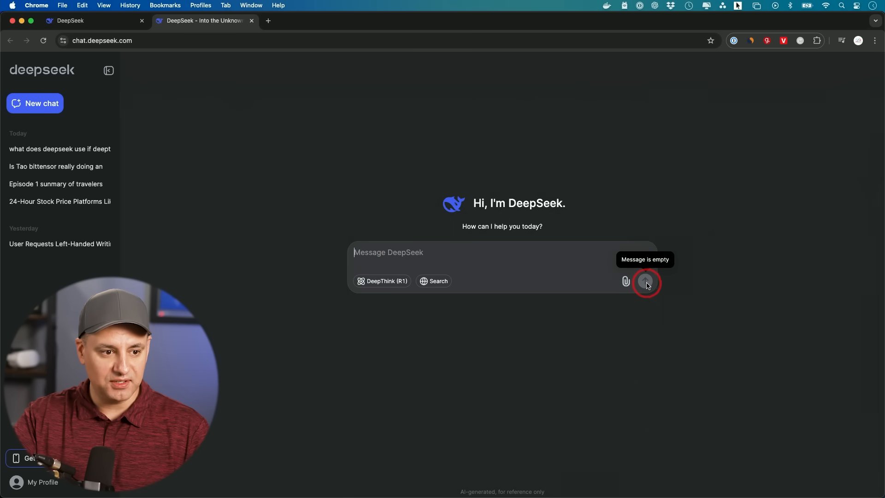
{"action": "mouse_move", "coordinate": [387, 289]}
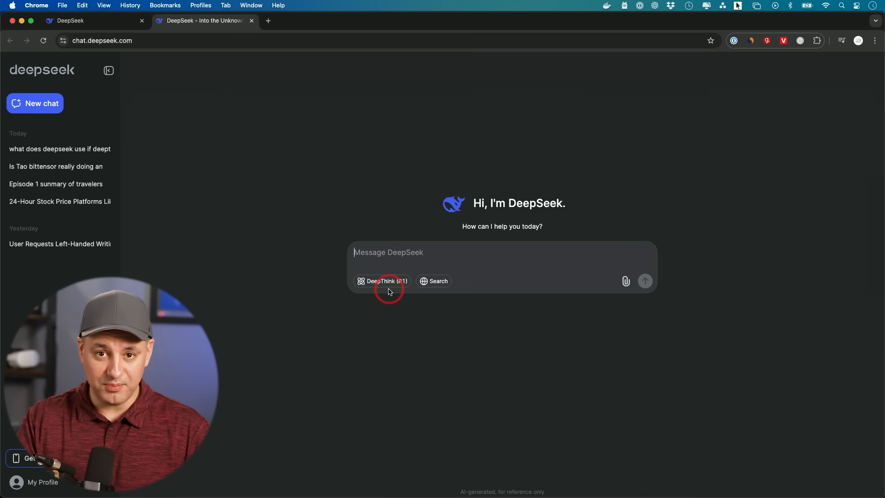
{"action": "mouse_move", "coordinate": [386, 282]}
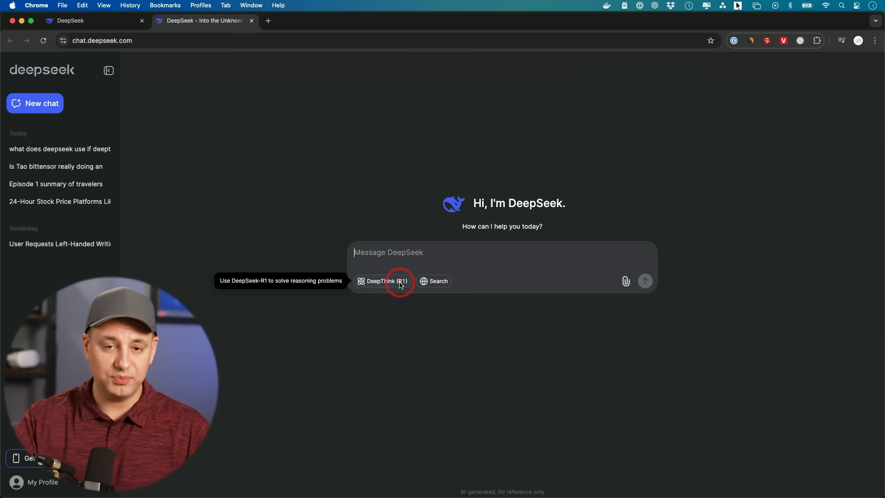
Step: Type the question 'How can you prove your reality is real and not a simulation?'
{"action": "type", "text": "How can you prove your reality is real and not a simulation?"}
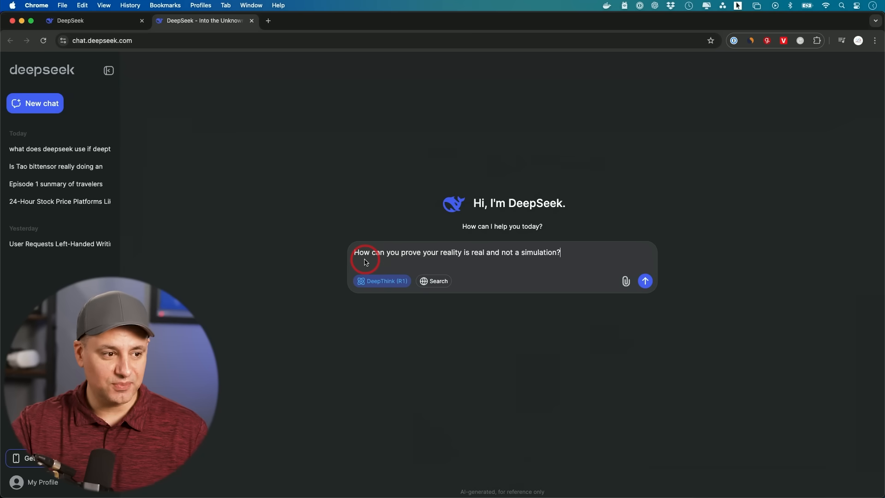
{"action": "mouse_move", "coordinate": [457, 261]}
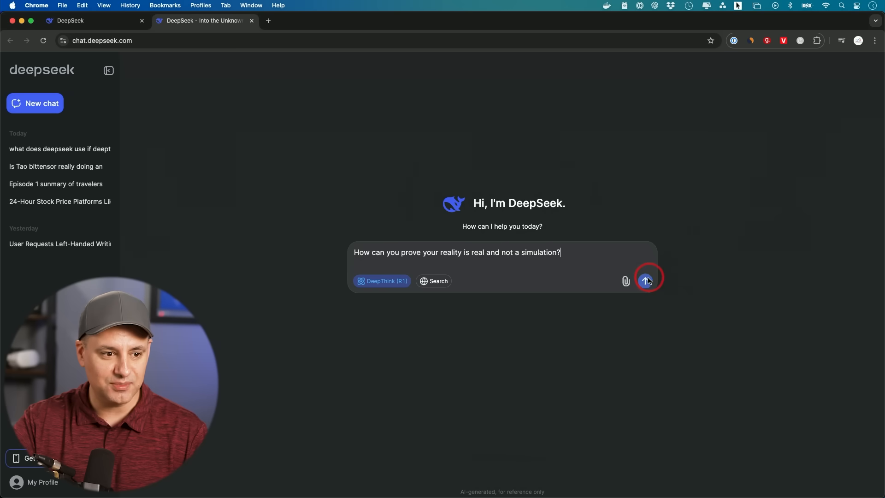
Step: Send the simulation question to DeepThink R1 to start its reasoning
{"action": "left_click", "coordinate": [647, 281]}
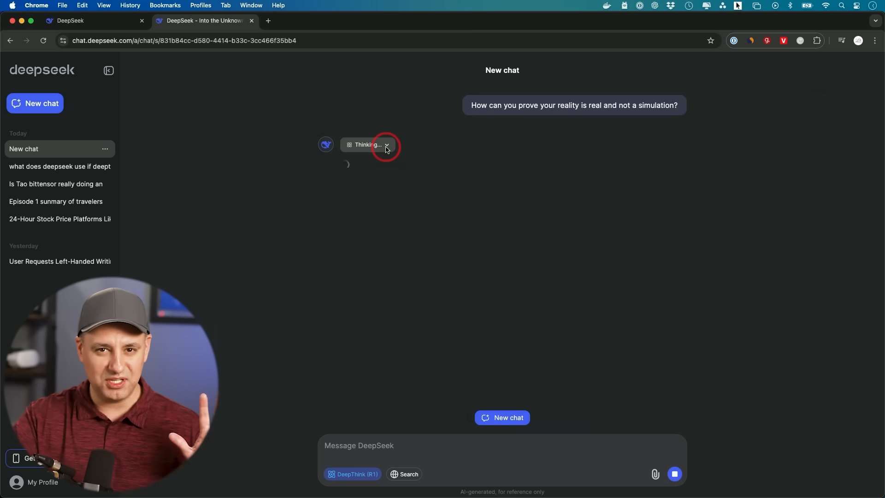
{"action": "mouse_move", "coordinate": [383, 260]}
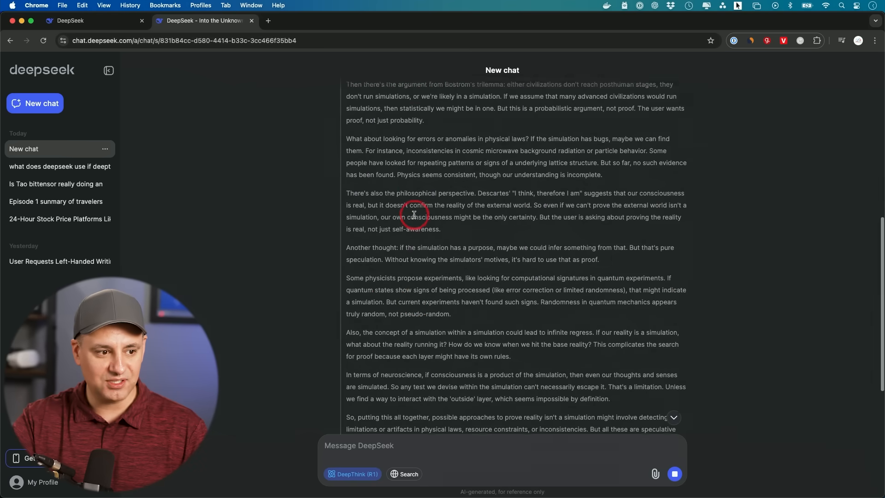
Step: Read the simulation answer down to its conclusion, then enable web Search
{"action": "scroll", "scroll_direction": "down", "scroll_amount": 3}
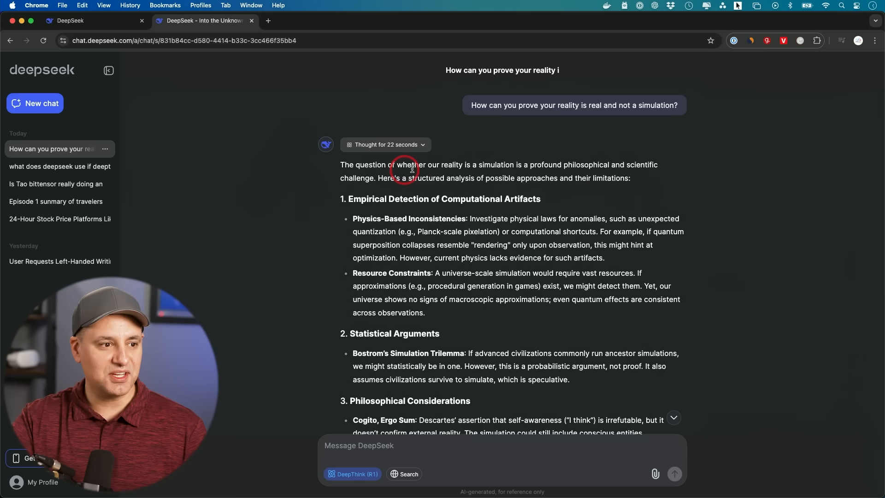
{"action": "mouse_move", "coordinate": [601, 169]}
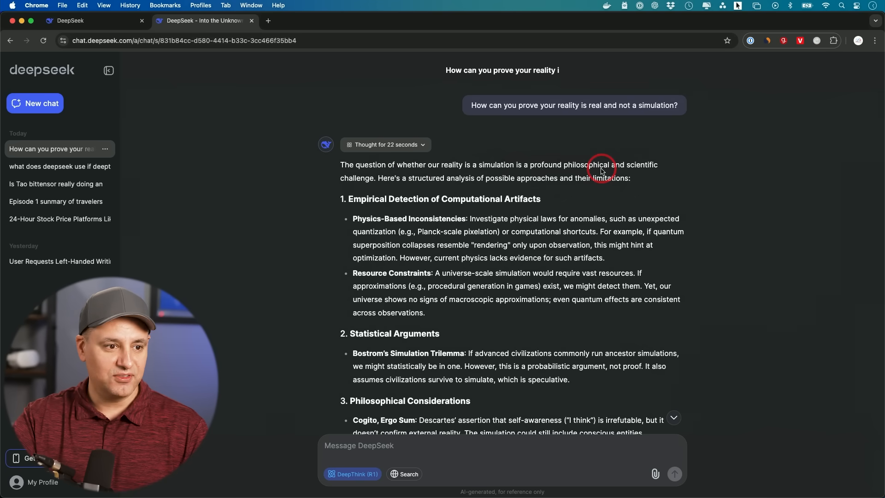
{"action": "scroll", "scroll_direction": "down", "scroll_amount": 3}
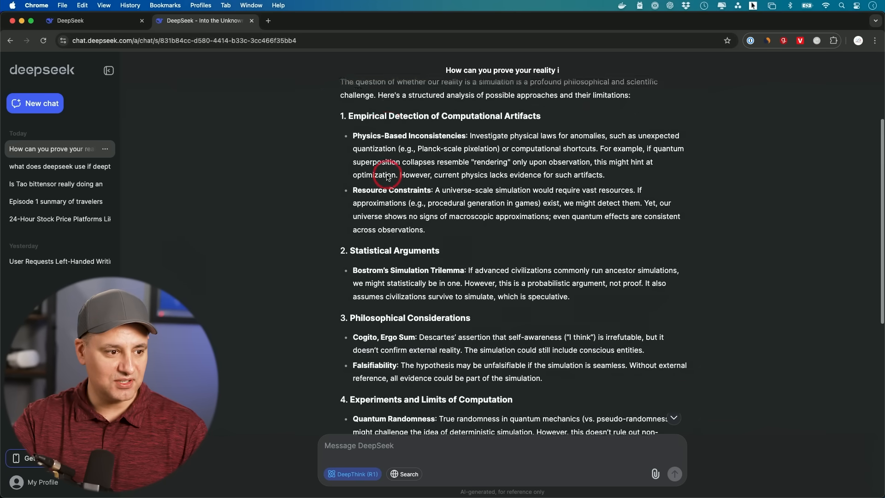
{"action": "scroll", "scroll_direction": "down", "scroll_amount": 3}
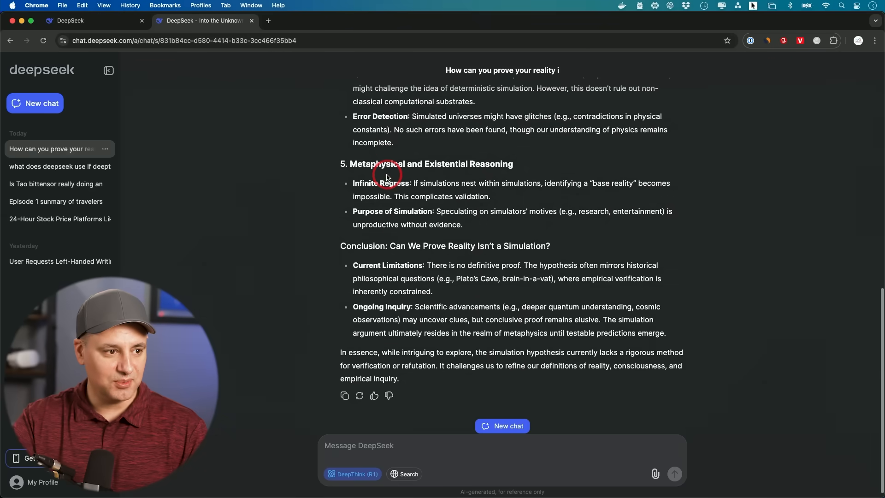
{"action": "mouse_move", "coordinate": [385, 231]}
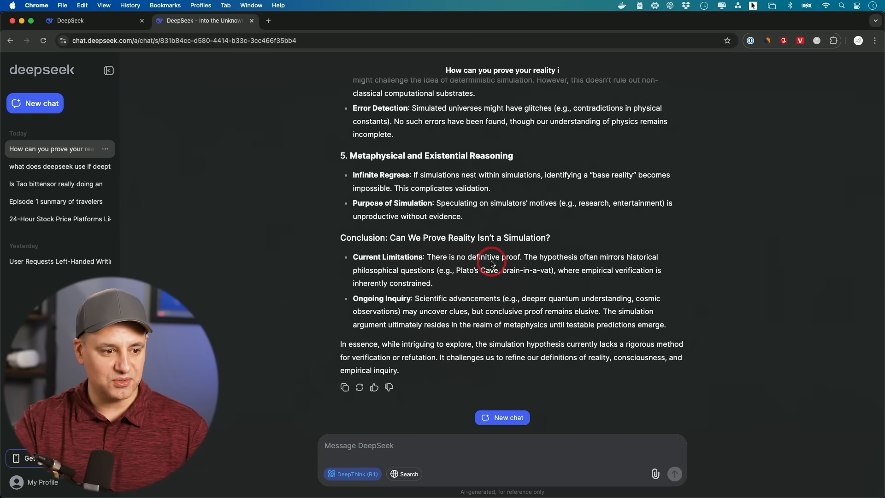
{"action": "mouse_move", "coordinate": [453, 388]}
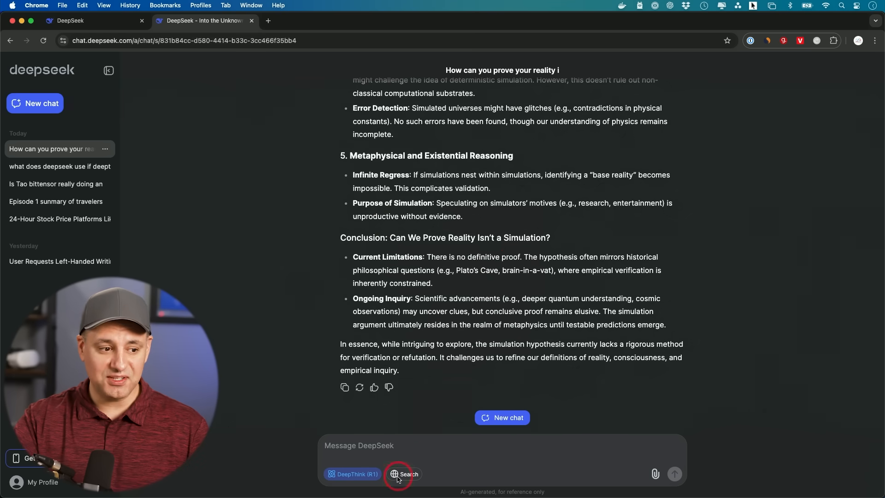
{"action": "left_click", "coordinate": [404, 474]}
{"action": "type", "text": "Nvidia had a recent drop in share price. Is it a good buy?"}
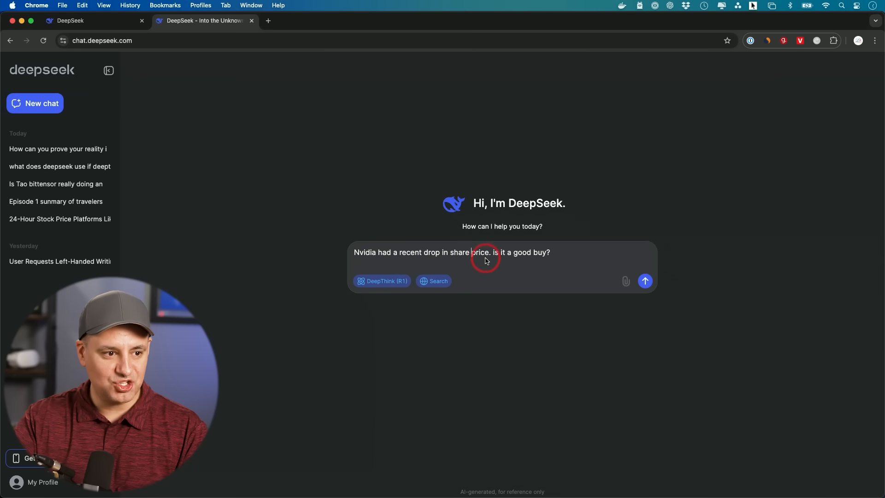
{"action": "mouse_move", "coordinate": [645, 281]}
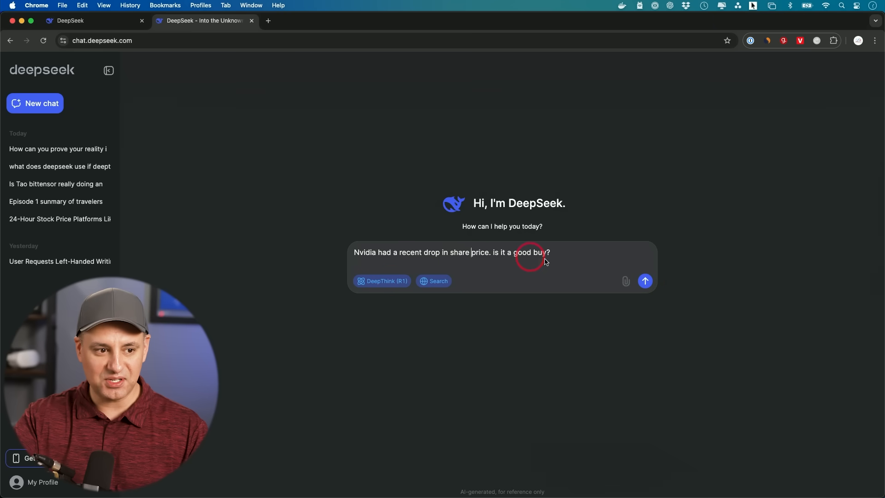
Step: Send the Nvidia share-price buy question with DeepThink R1 and Search on
{"action": "left_click", "coordinate": [645, 280]}
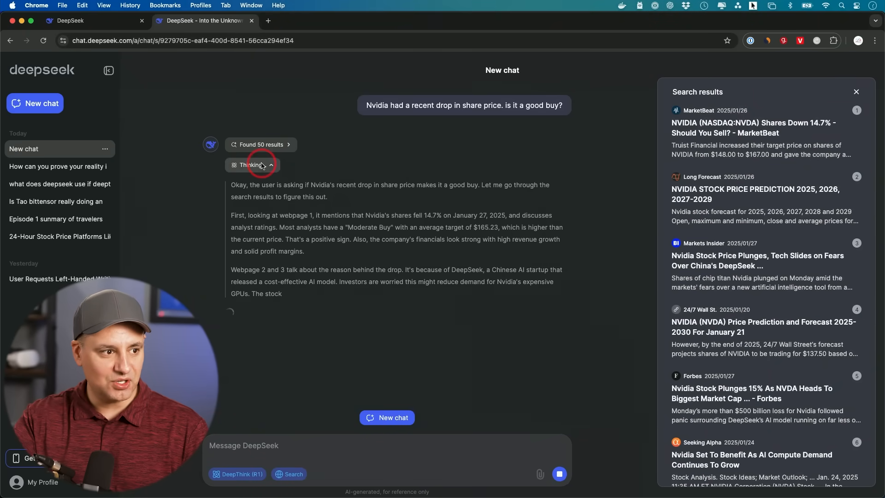
Step: Close the search results panel and read down to the Nvidia Conclusion and Verdict
{"action": "left_click", "coordinate": [856, 91]}
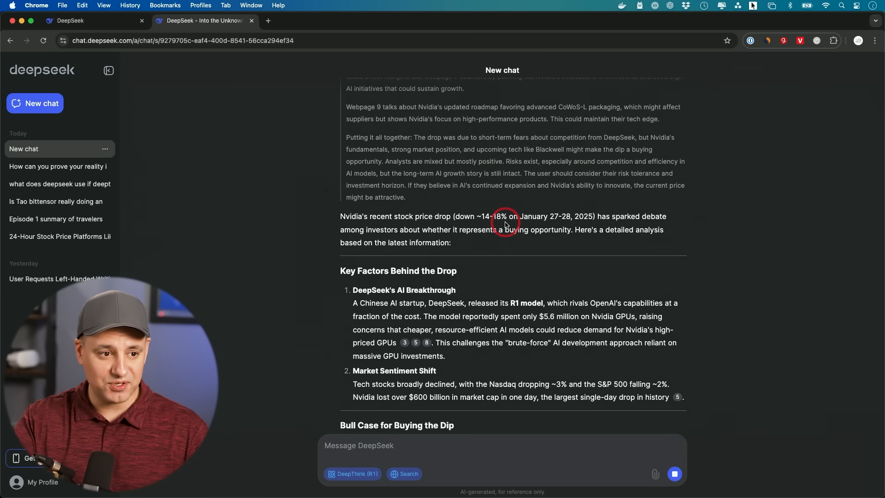
{"action": "scroll", "scroll_direction": "down", "scroll_amount": 3}
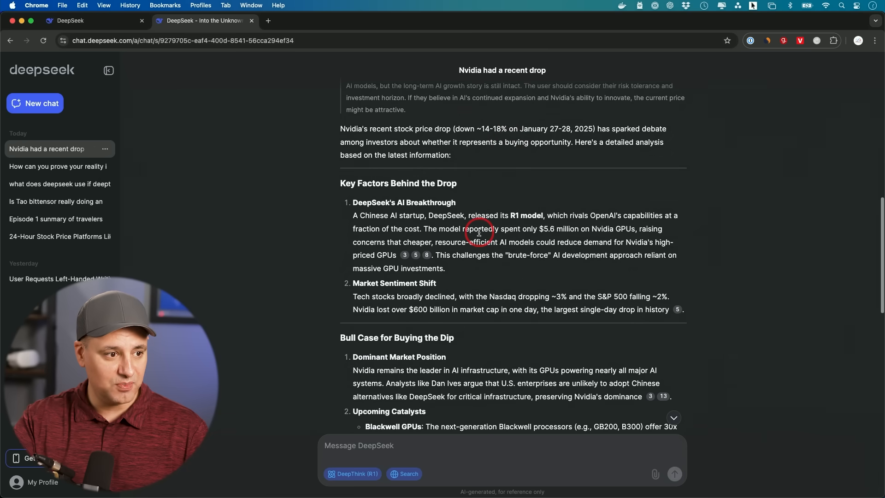
{"action": "scroll", "scroll_direction": "down", "scroll_amount": 3}
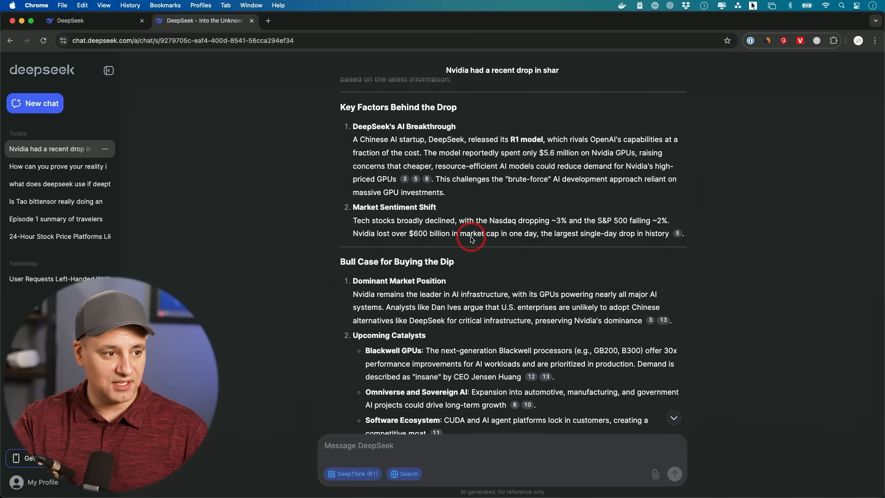
{"action": "scroll", "scroll_direction": "down", "scroll_amount": 3}
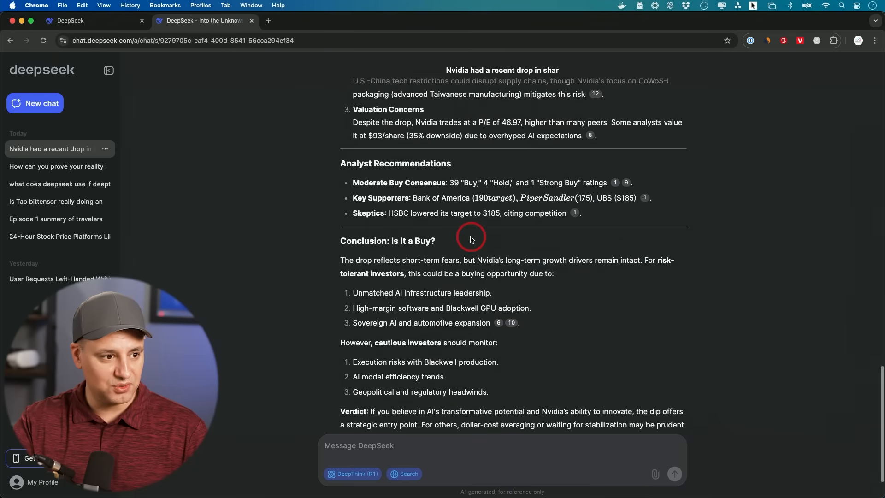
{"action": "scroll", "scroll_direction": "down", "scroll_amount": 3}
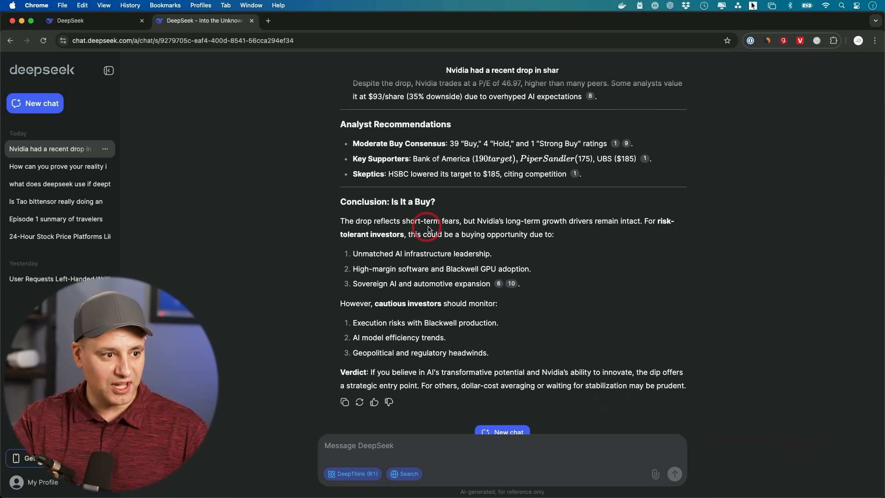
{"action": "mouse_move", "coordinate": [581, 230]}
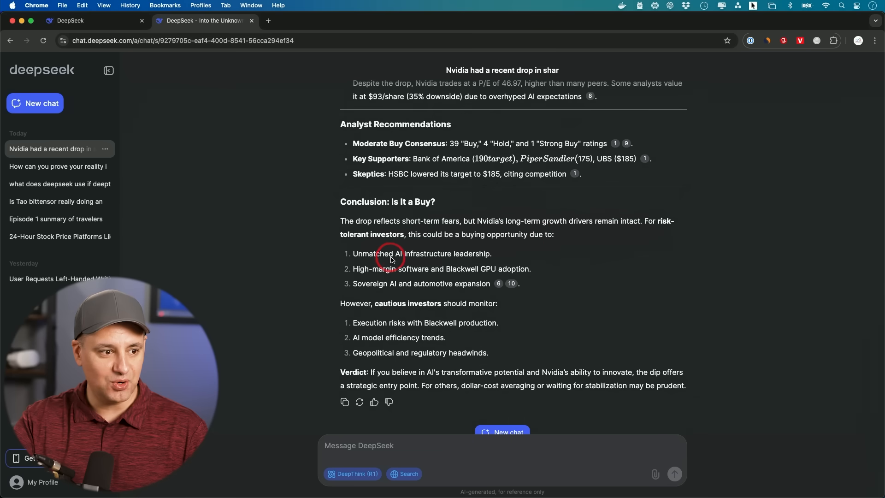
{"action": "scroll", "scroll_direction": "down", "scroll_amount": 3}
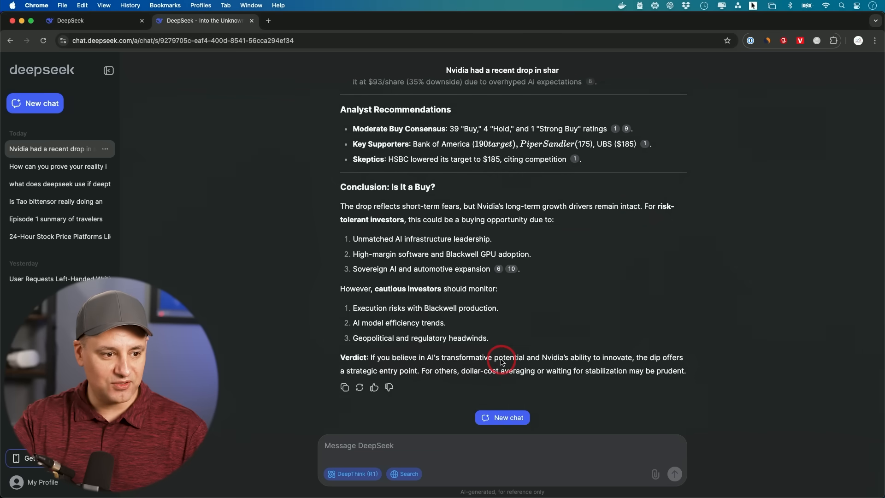
{"action": "mouse_move", "coordinate": [566, 363]}
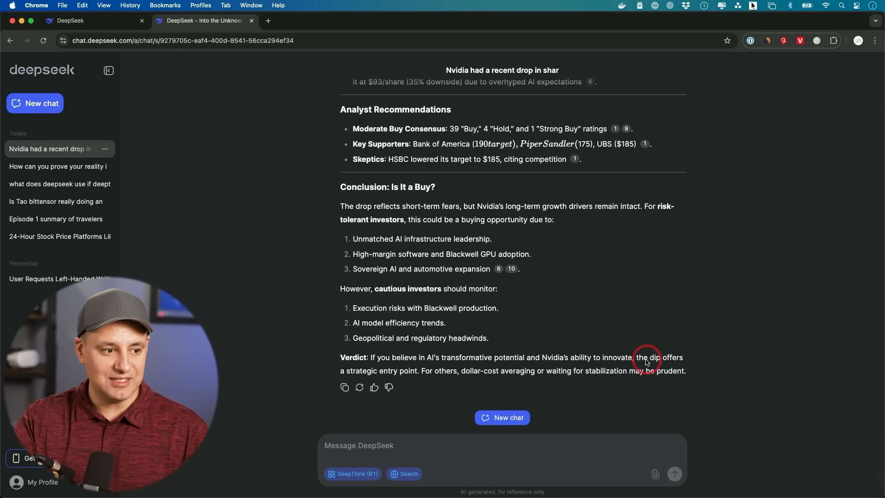
{"action": "mouse_move", "coordinate": [440, 379]}
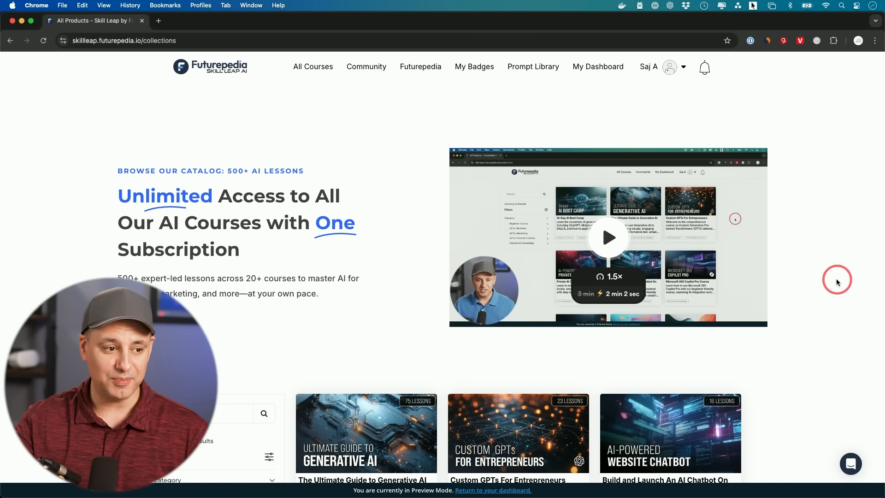
{"action": "mouse_move", "coordinate": [222, 78]}
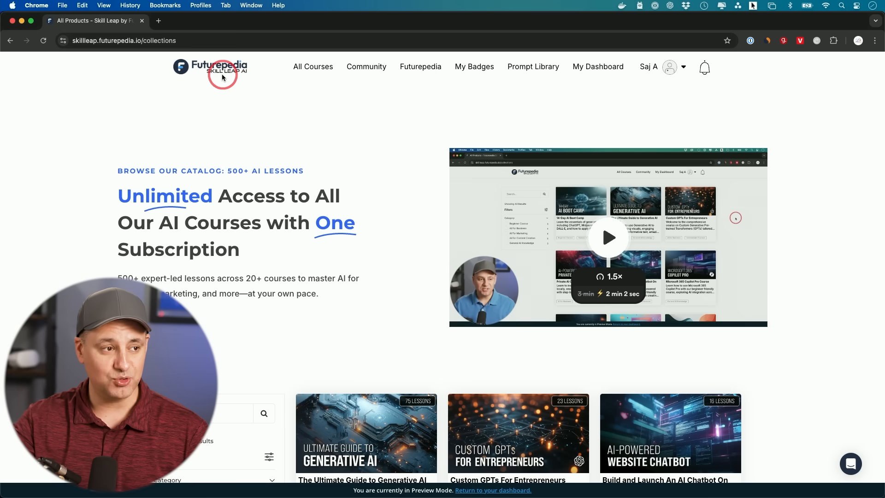
{"action": "mouse_move", "coordinate": [827, 298]}
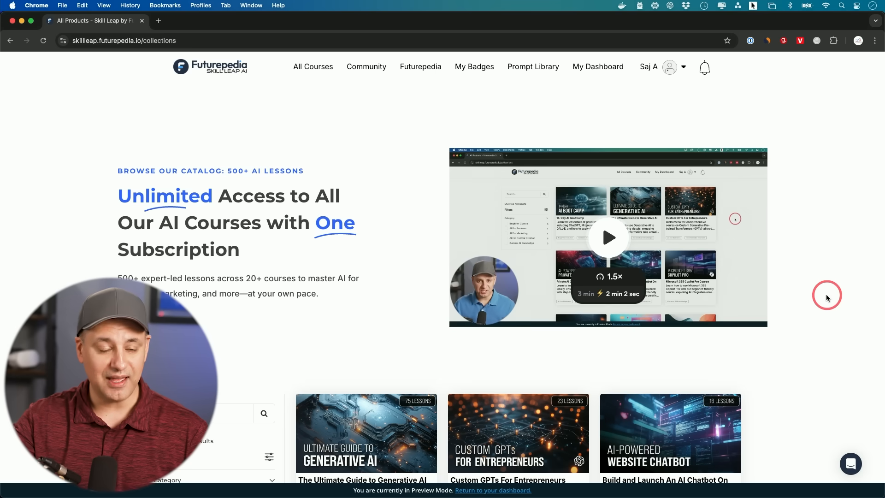
Step: Scroll the Skill Leap course cards down to Making Movies With AI
{"action": "scroll", "scroll_direction": "down", "scroll_amount": 3}
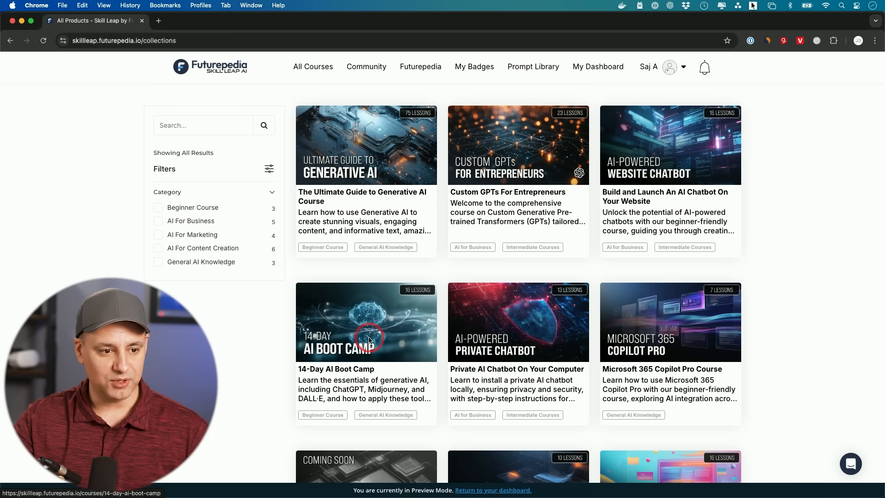
{"action": "scroll", "scroll_direction": "down", "scroll_amount": 3}
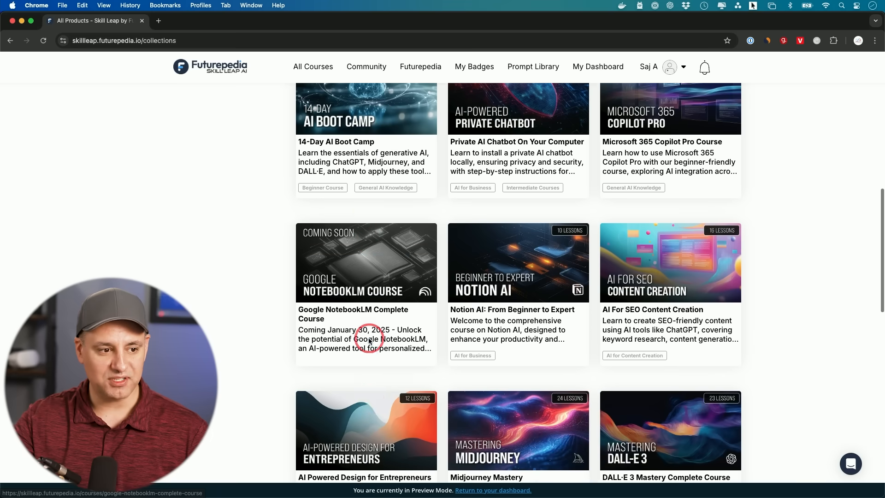
{"action": "scroll", "scroll_direction": "down", "scroll_amount": 3}
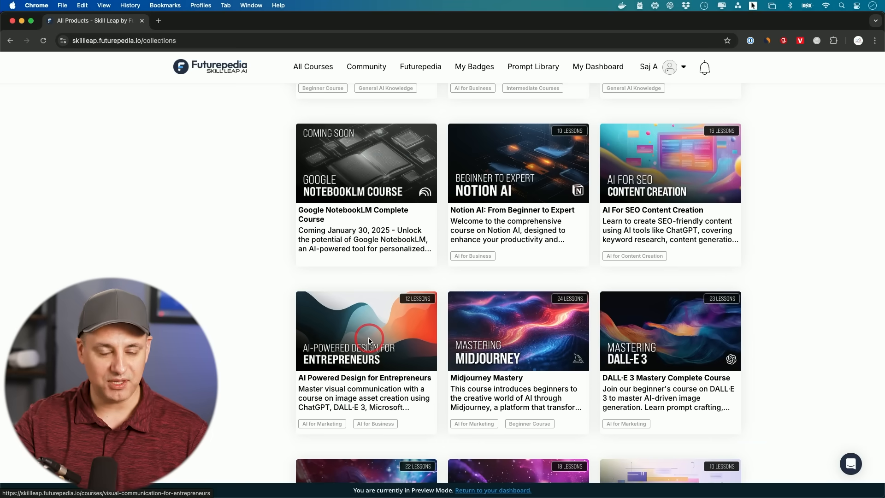
{"action": "scroll", "scroll_direction": "down", "scroll_amount": 3}
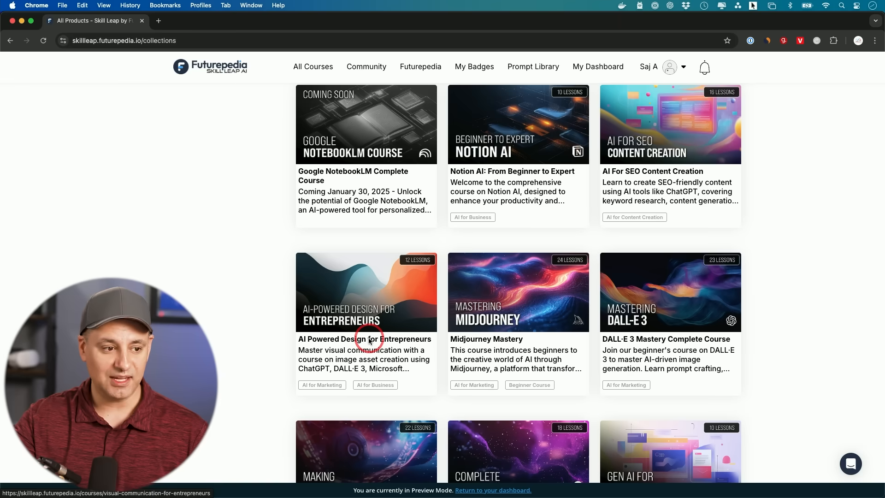
{"action": "scroll", "scroll_direction": "down", "scroll_amount": 3}
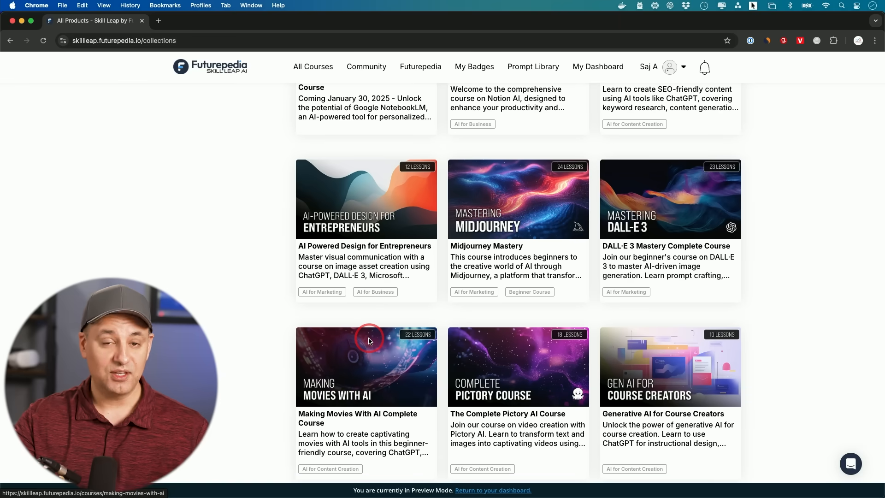